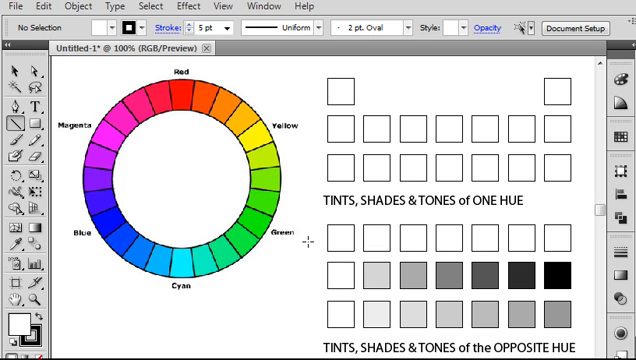
pyautogui.moveTo(137, 146)
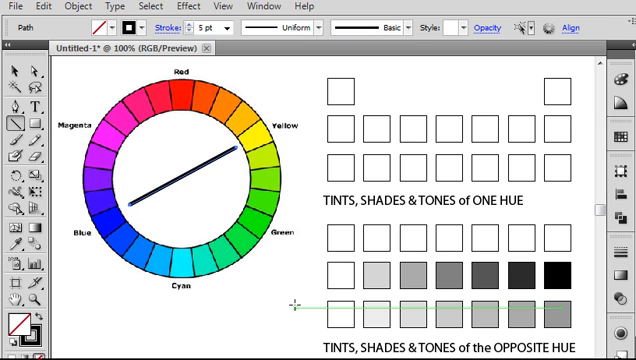
# - Delete the selected object while drawing the magenta-to-green line across the colour wheel
pyautogui.press('Delete')
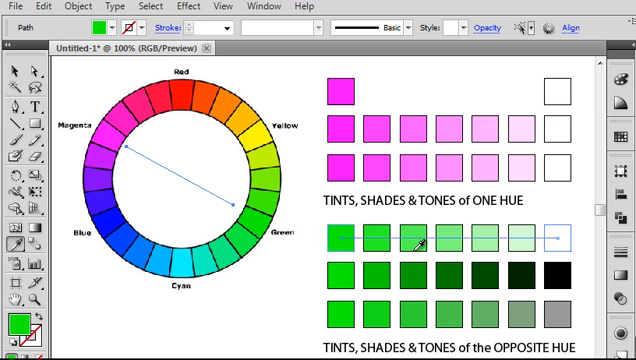
pyautogui.moveTo(30, 72)
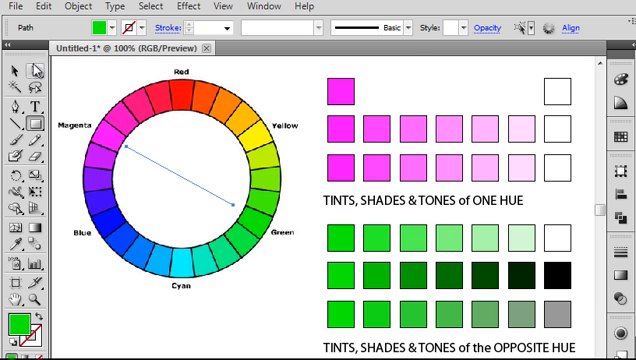
pyautogui.moveTo(14, 73)
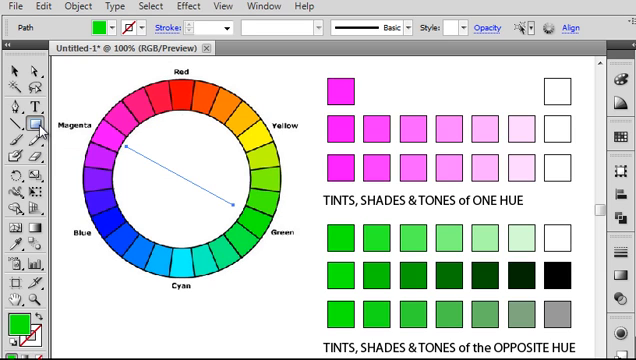
pyautogui.moveTo(16, 76)
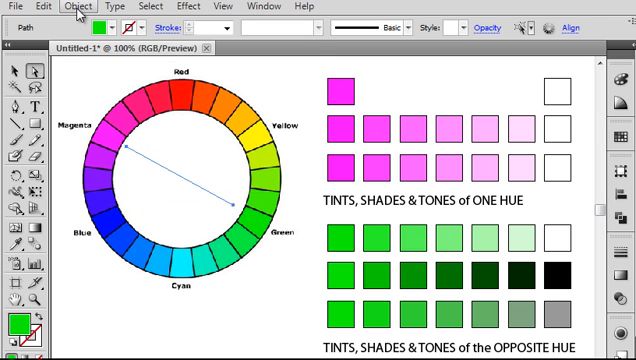
# - Set Blend Options to Specified Steps with 5 steps
pyautogui.click(82, 7)
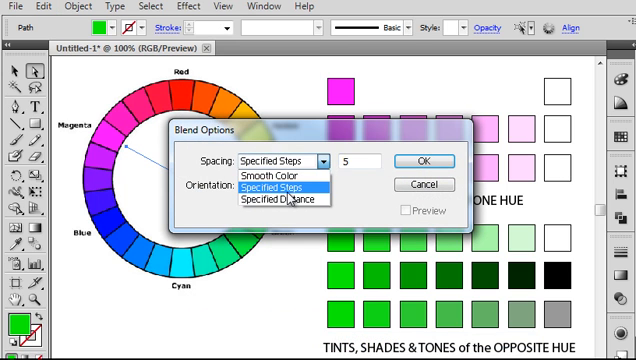
pyautogui.click(280, 187)
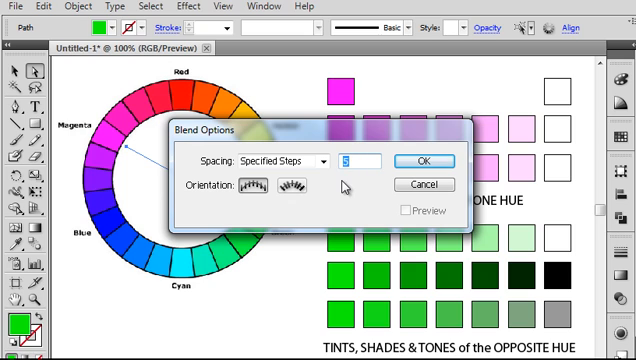
pyautogui.moveTo(426, 161)
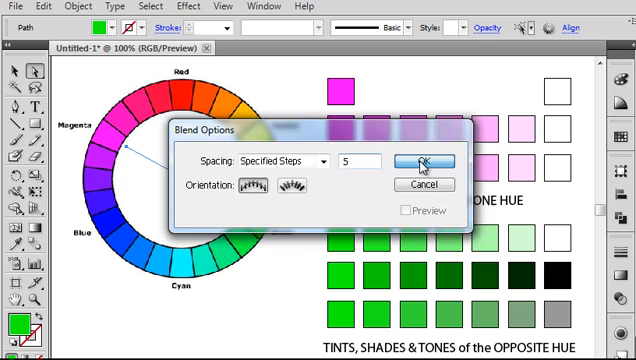
pyautogui.click(442, 161)
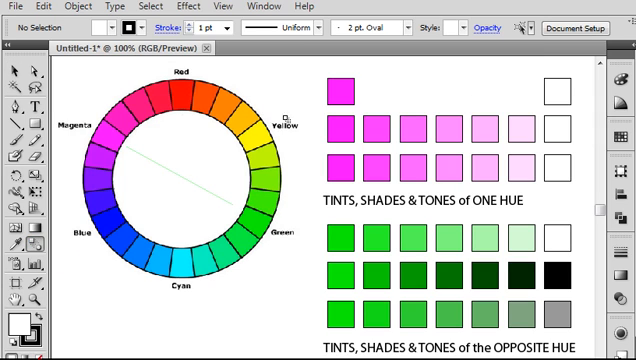
pyautogui.moveTo(554, 96)
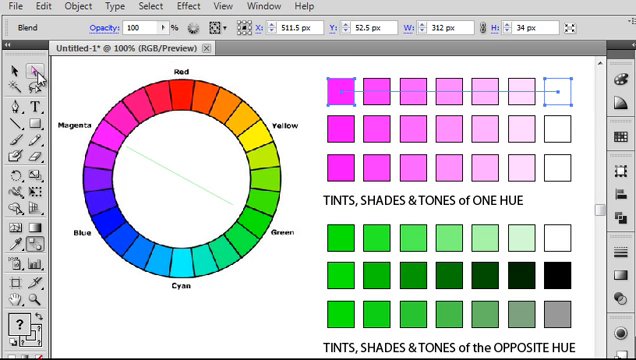
pyautogui.moveTo(502, 69)
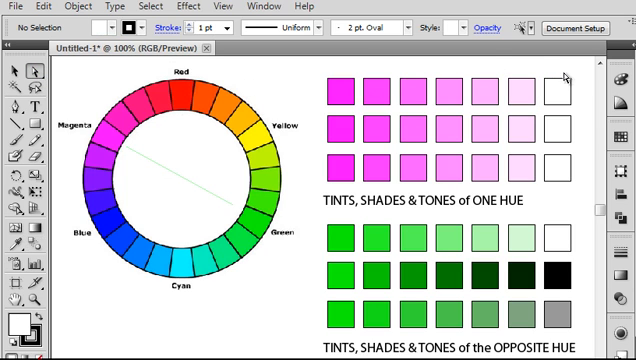
pyautogui.moveTo(568, 131)
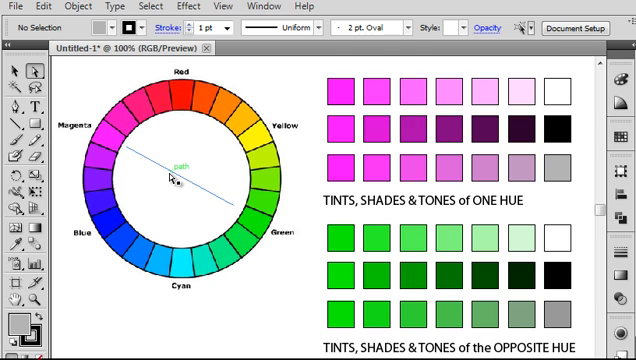
# - Select the line across the colour wheel
pyautogui.click(14, 72)
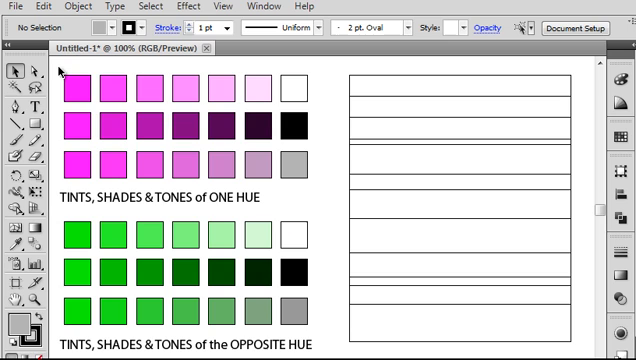
# - Select all six blended magenta and green swatch rows with Ctrl+A
pyautogui.press('ctrl+a')
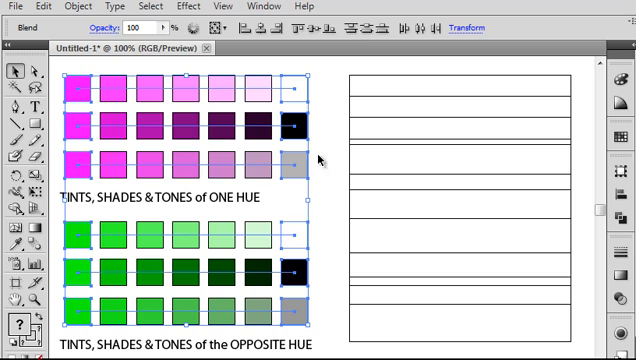
pyautogui.moveTo(16, 72)
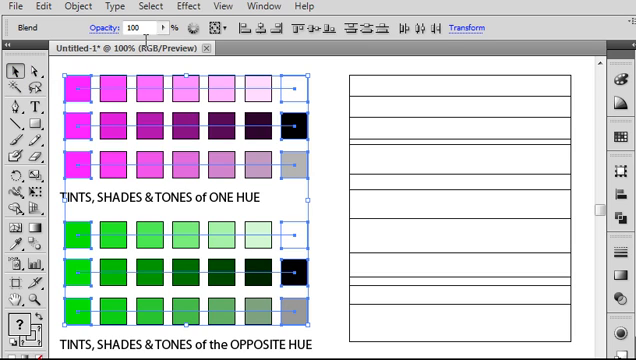
# - Expand the blends with Object, Fill and Stroke checked
pyautogui.click(80, 6)
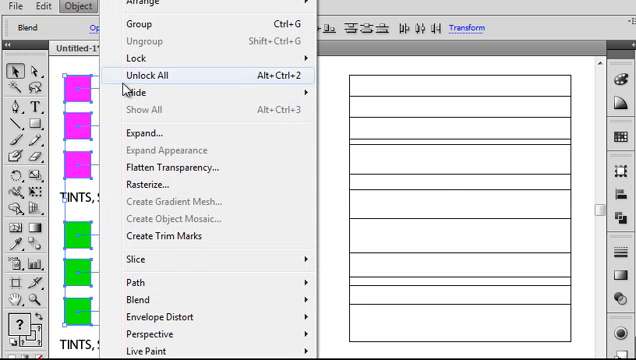
pyautogui.click(144, 132)
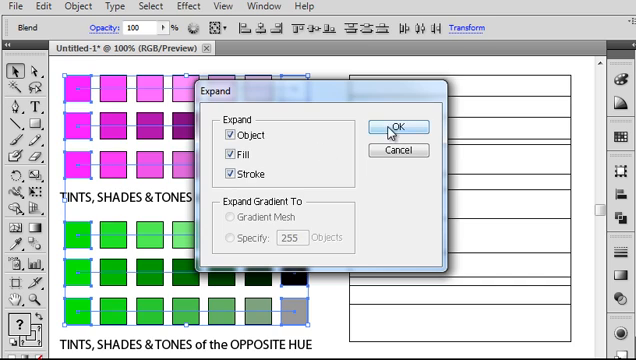
pyautogui.click(400, 126)
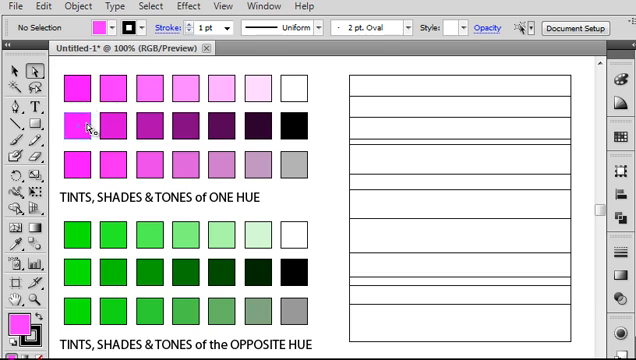
# - Select the pale pink tint swatch in the top magenta row
pyautogui.click(186, 97)
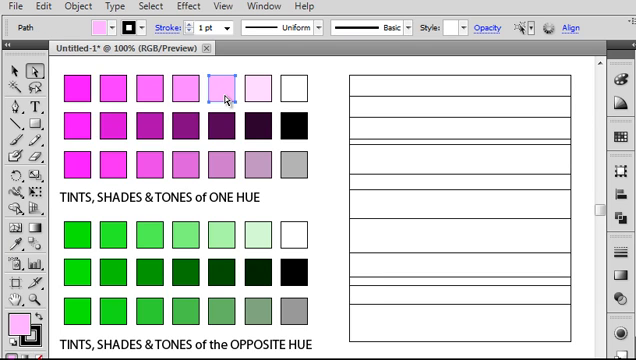
pyautogui.moveTo(118, 227)
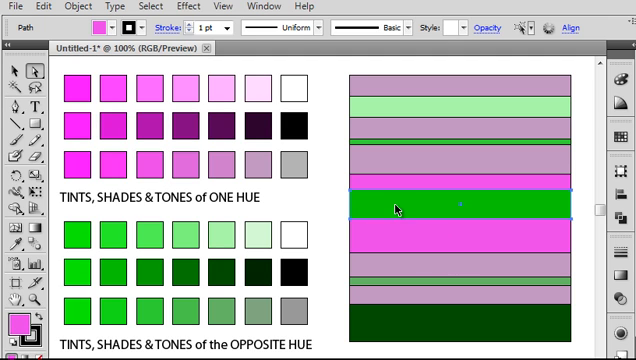
# - Fill the middle stripe with the brightest green swatch
pyautogui.click(117, 264)
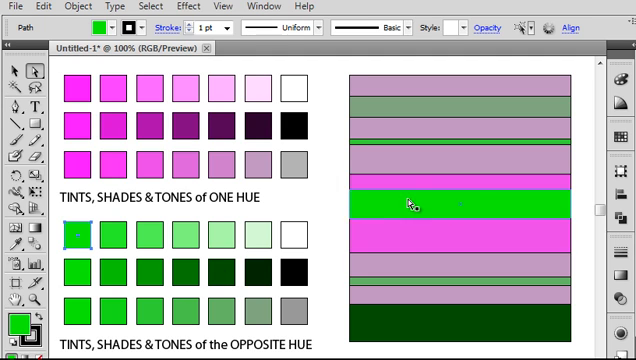
pyautogui.moveTo(480, 205)
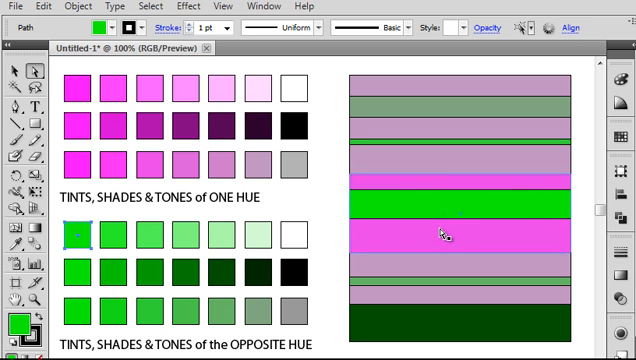
pyautogui.moveTo(442, 243)
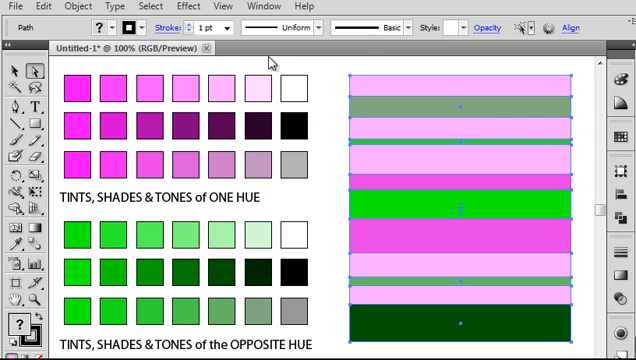
# - Set the selected stripes' stroke to None
pyautogui.click(123, 28)
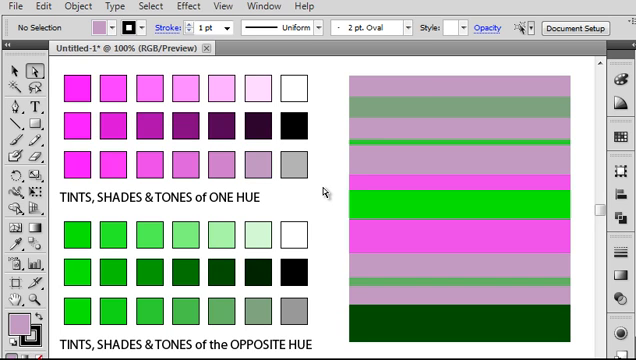
pyautogui.moveTo(322, 278)
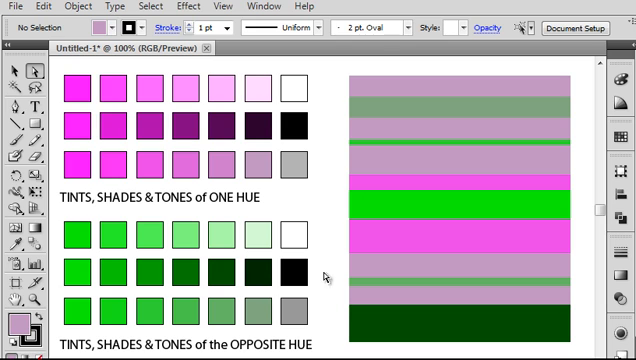